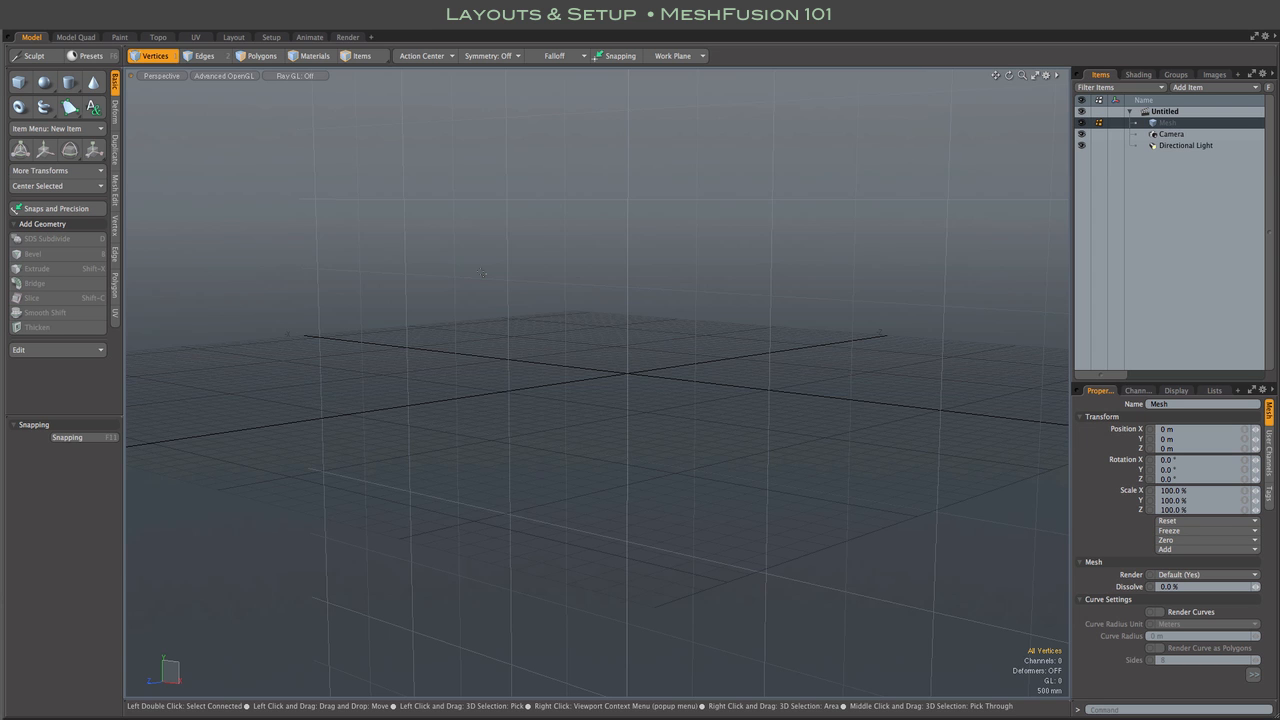
mouse_move(517, 237)
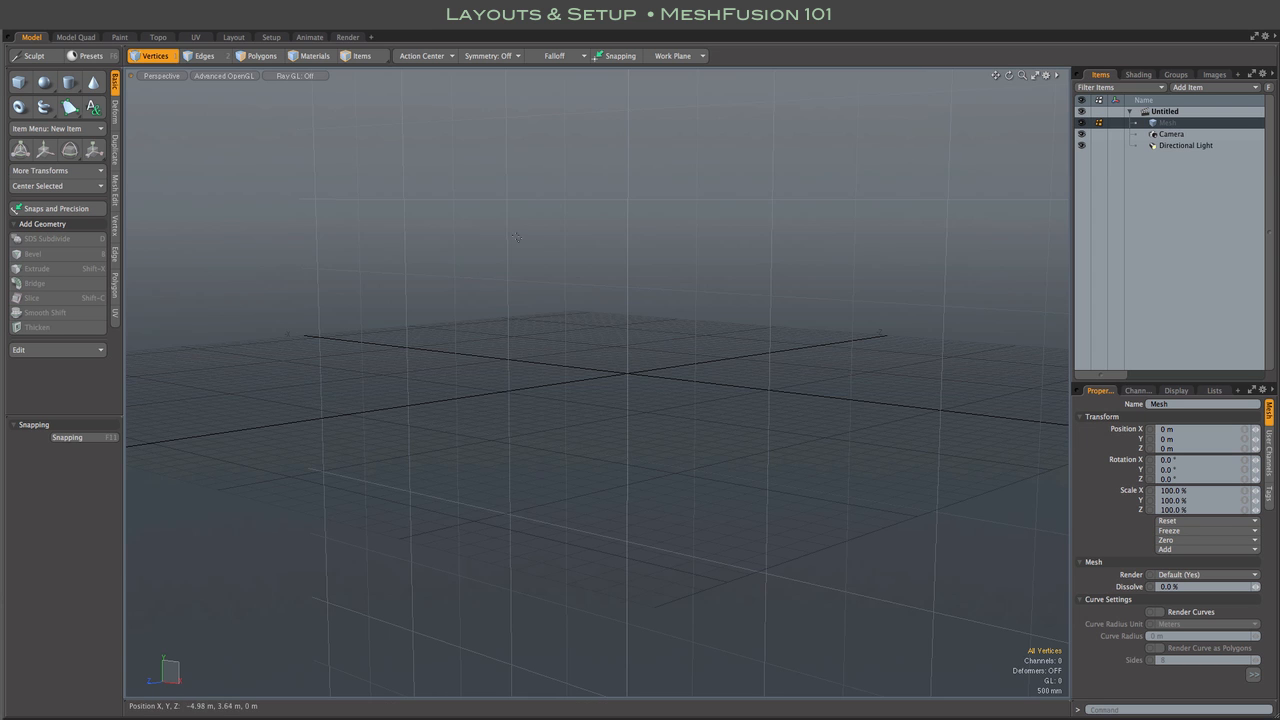
Open the Layout menu's saved layouts list showing Tabbed, Model, Schematic and Tabbed Fusion.
left_click(570, 7)
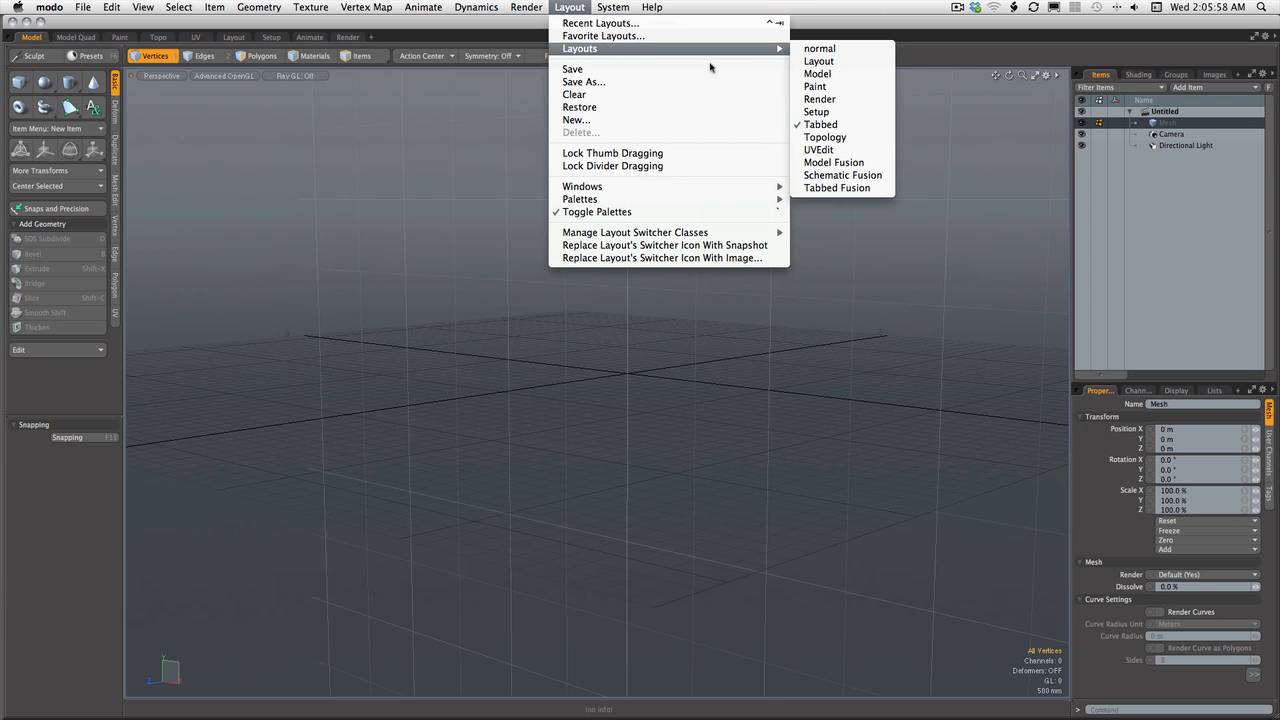
mouse_move(837, 188)
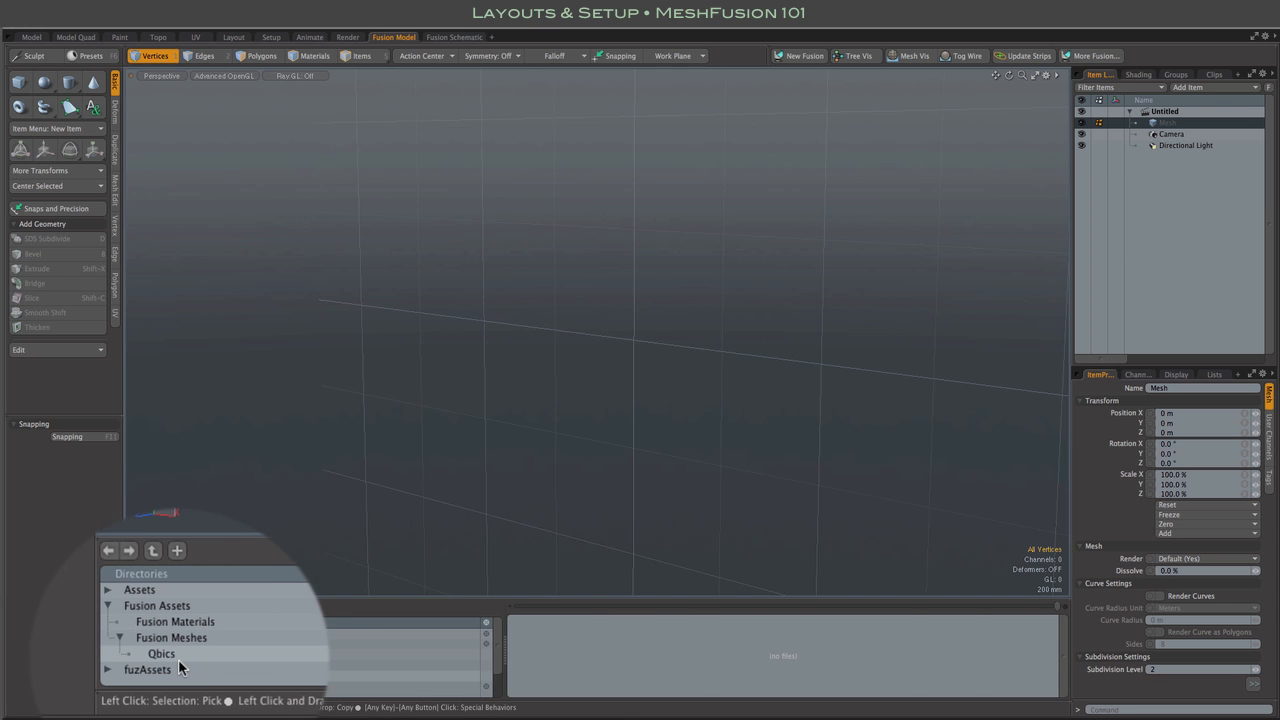
Select the Qbics folder in the preset browser to display its mesh shape thumbnails.
left_click(161, 653)
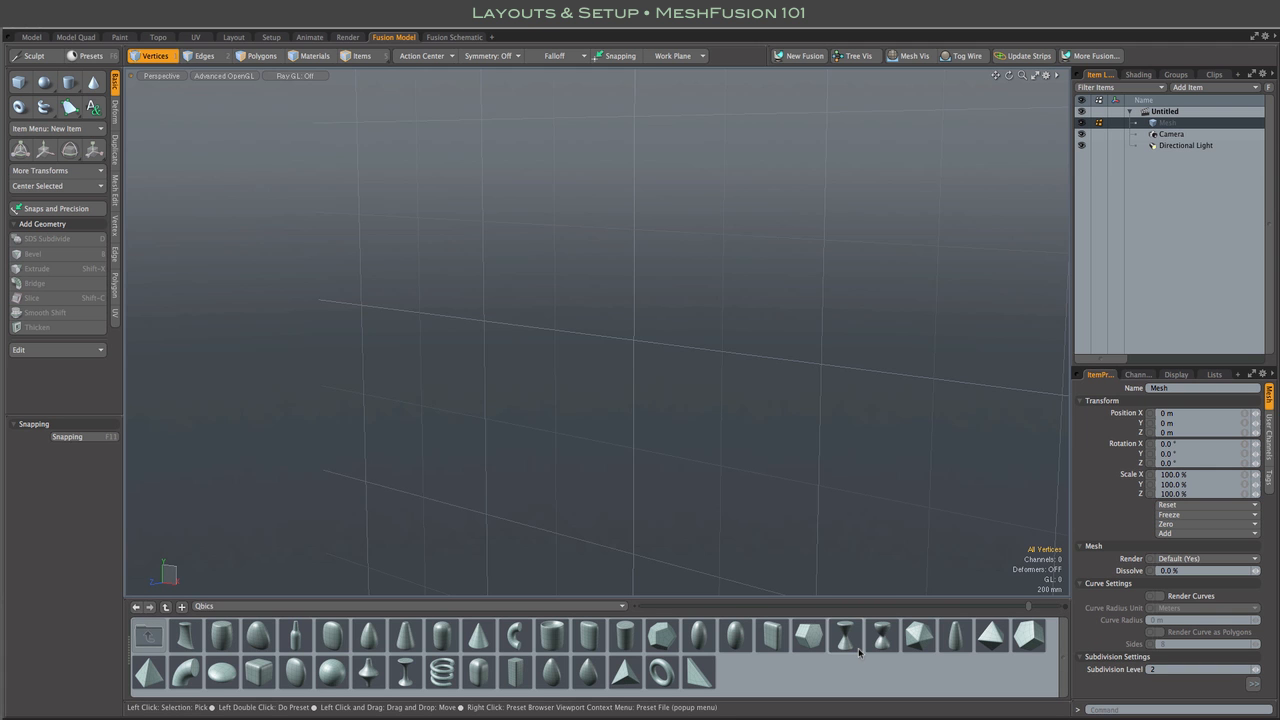
mouse_move(880, 635)
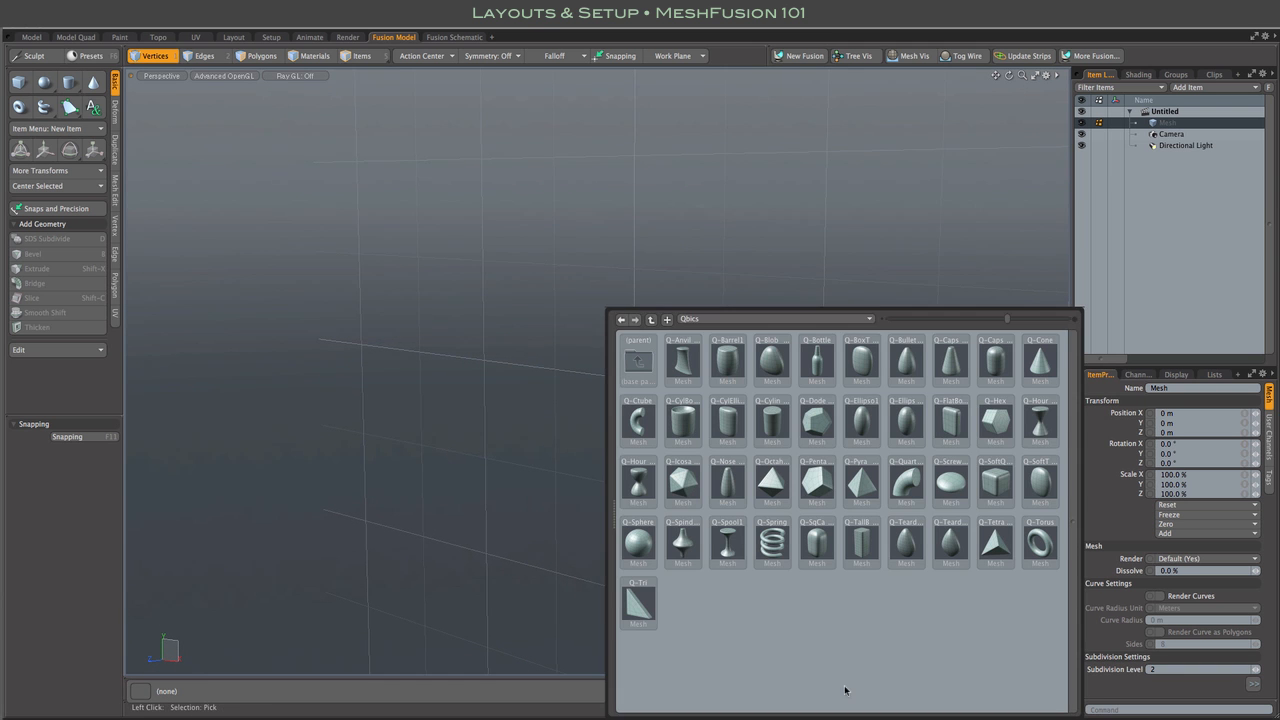
mouse_move(580, 587)
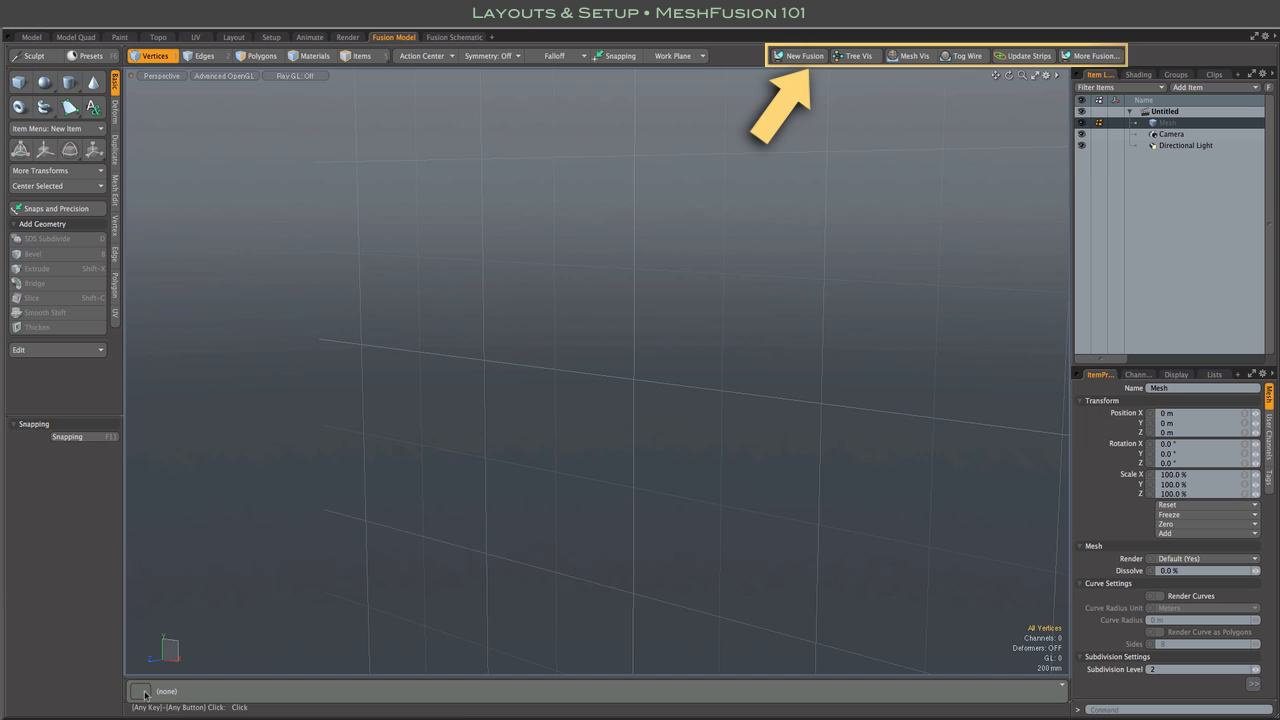
mouse_move(504, 698)
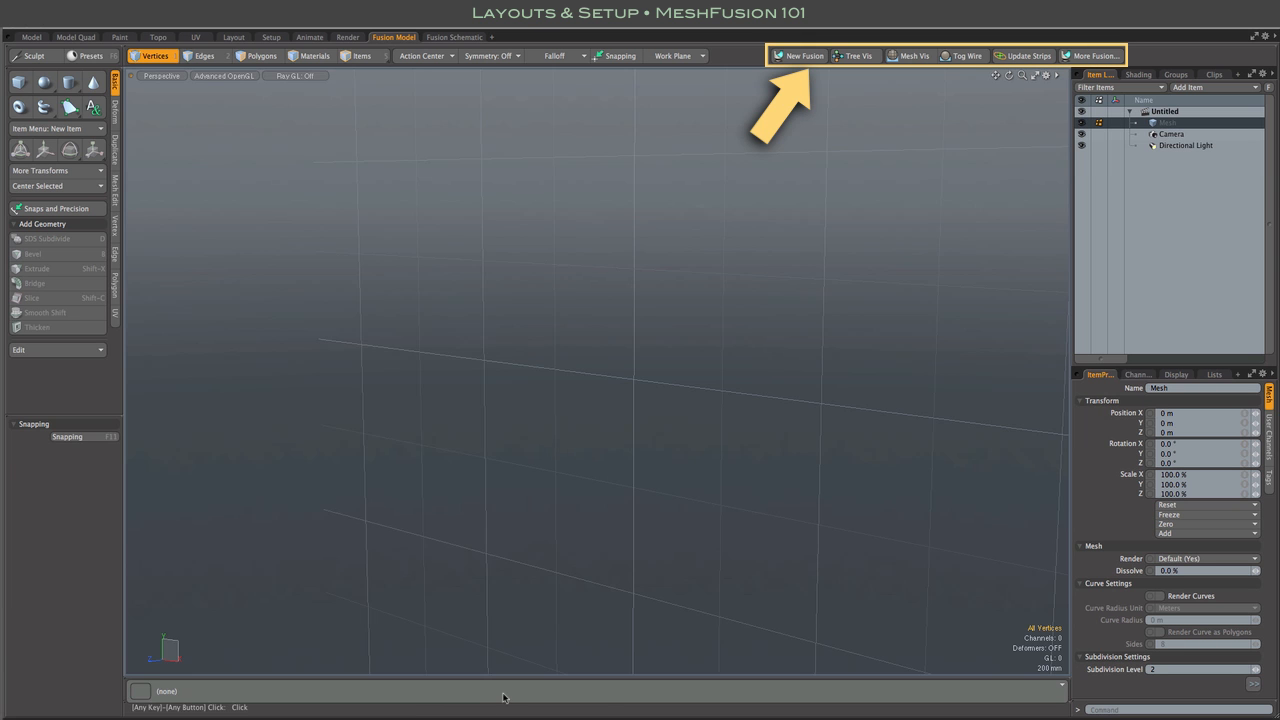
mouse_move(800, 606)
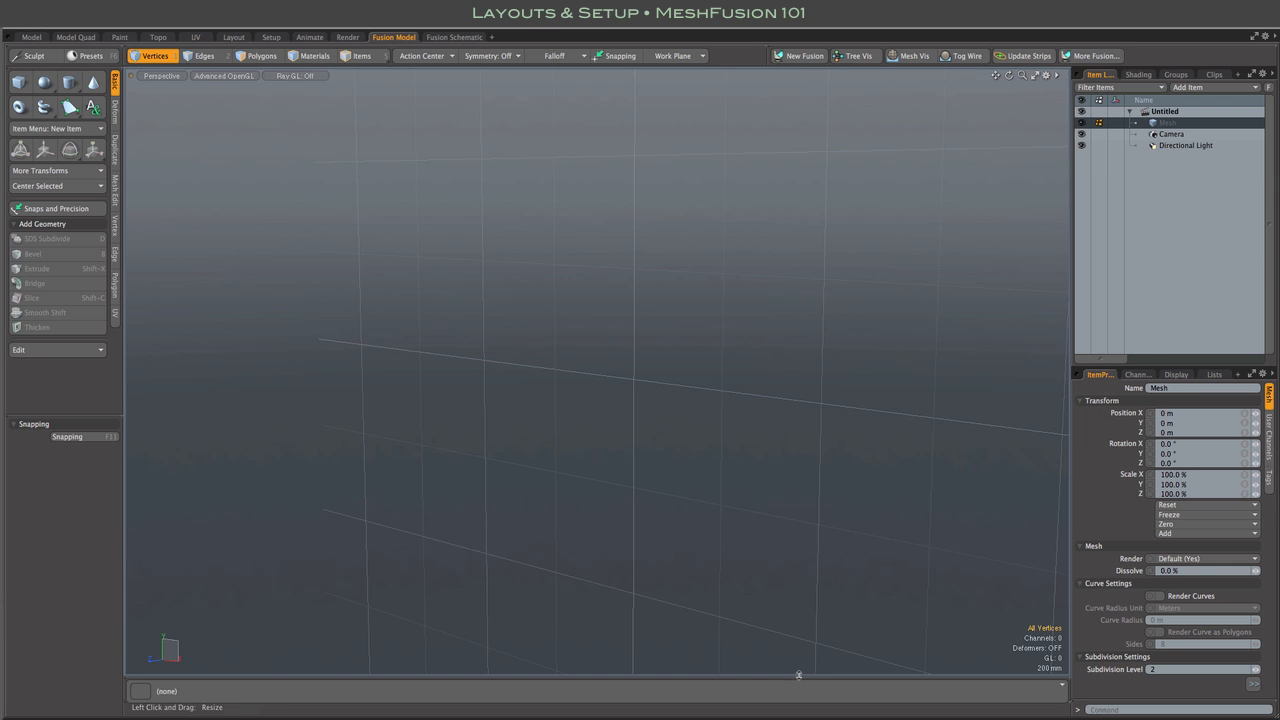
Expand the docked preset panel in the Fusion Model layout to show Qbics thumbnails.
left_click(1091, 55)
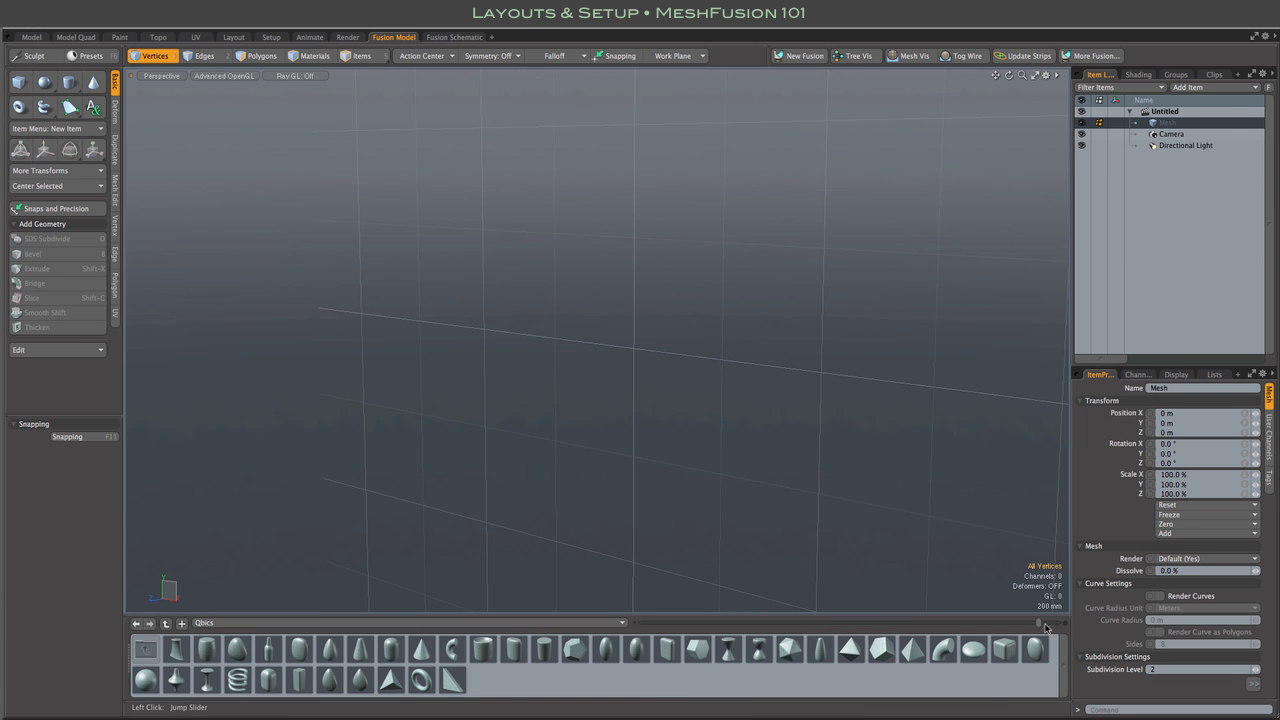
mouse_move(930, 673)
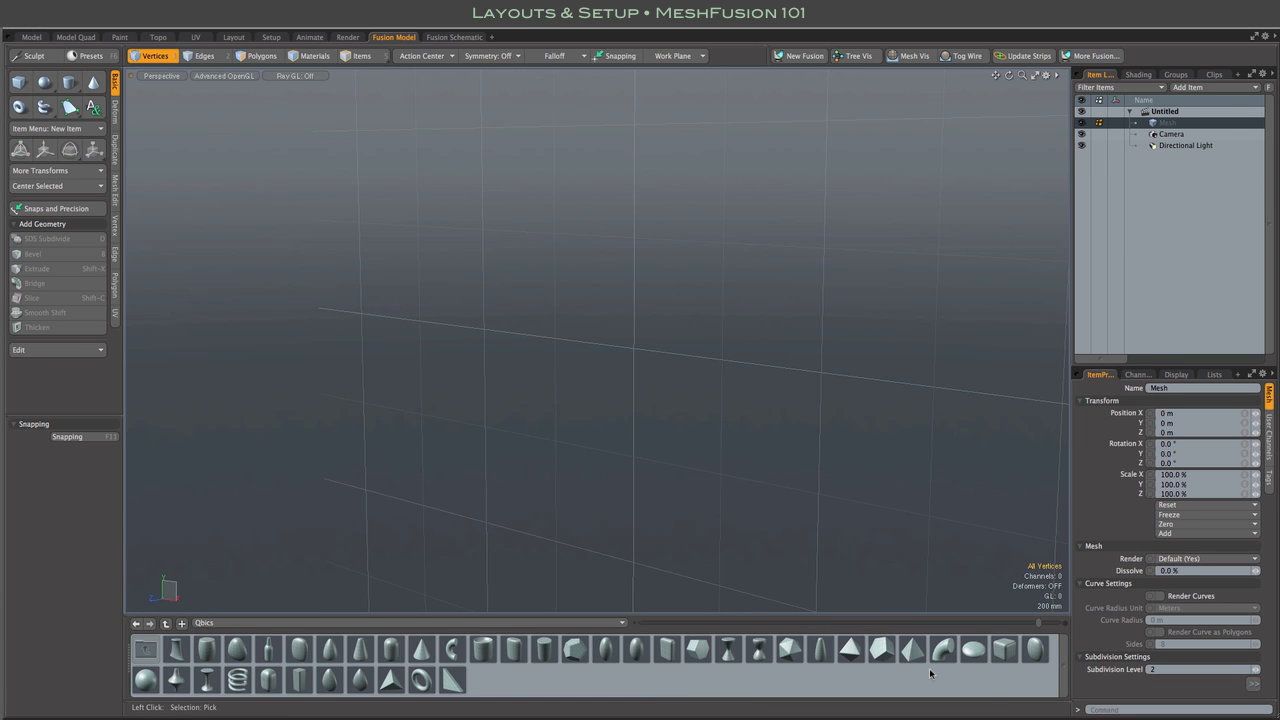
Switch to the Fusion Schematic tab and browse Fusion Assets toward the Qbics meshes.
left_click(454, 37)
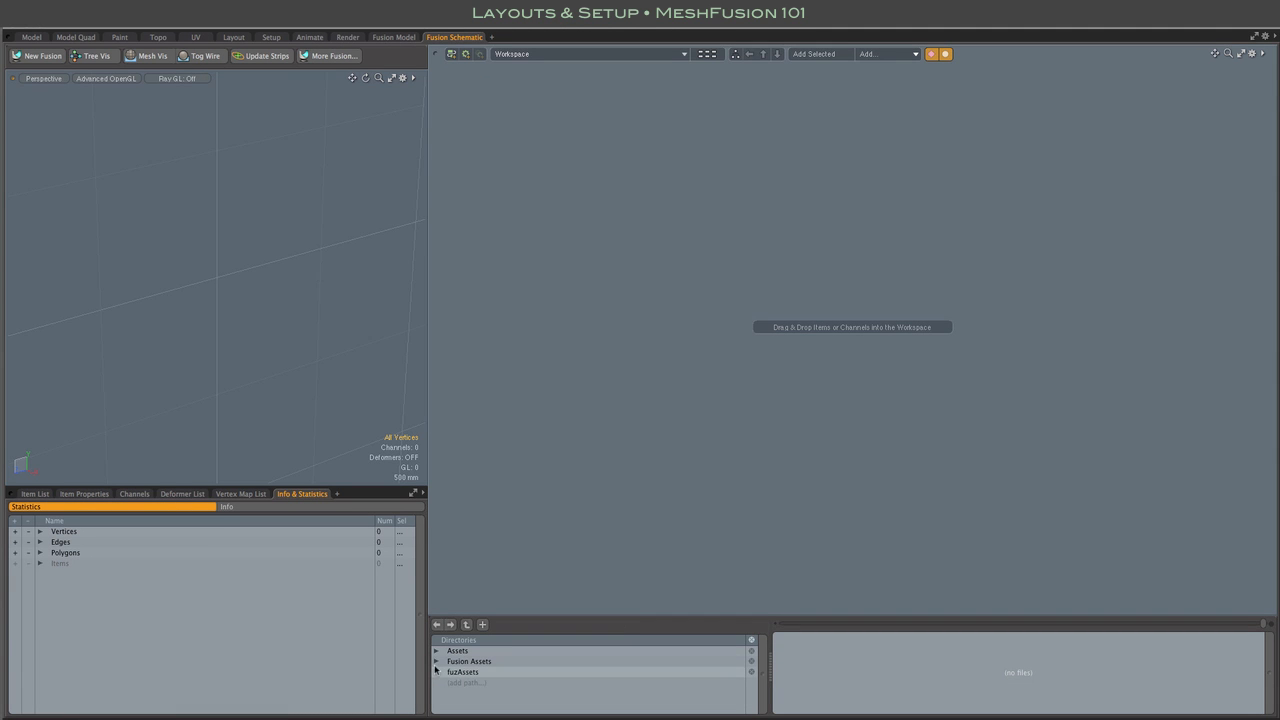
left_click(437, 661)
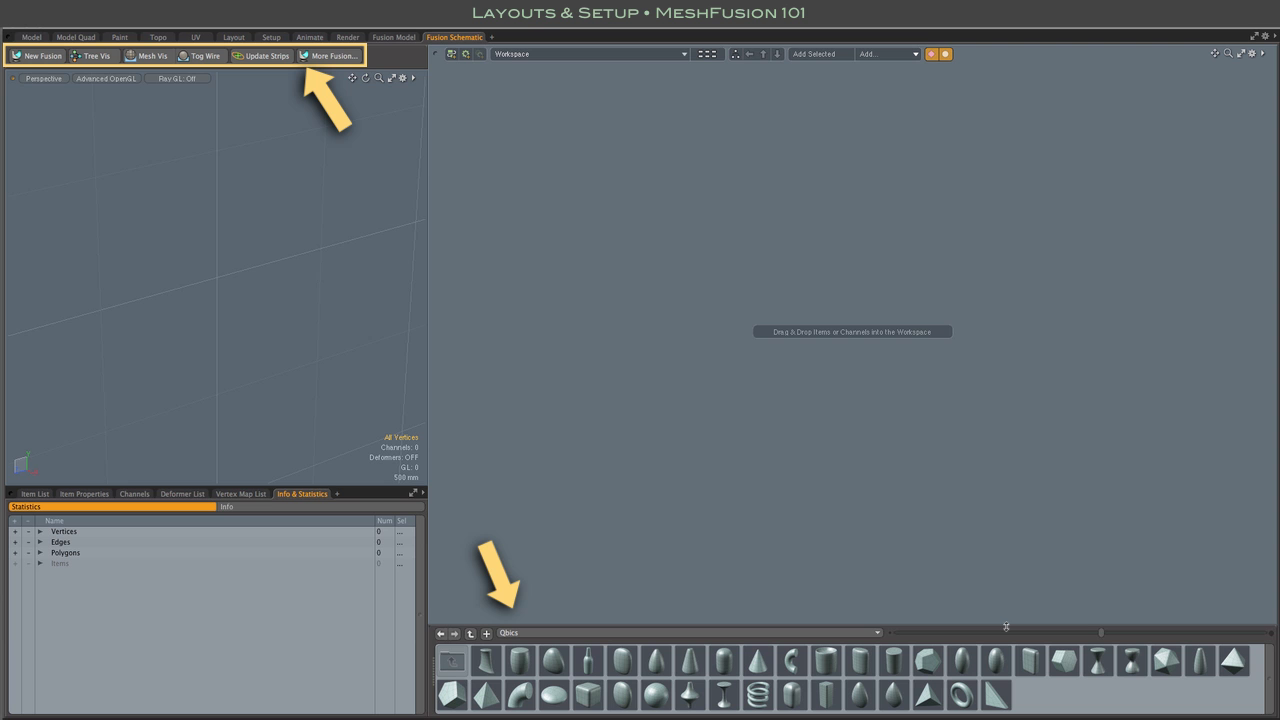
mouse_move(1006, 627)
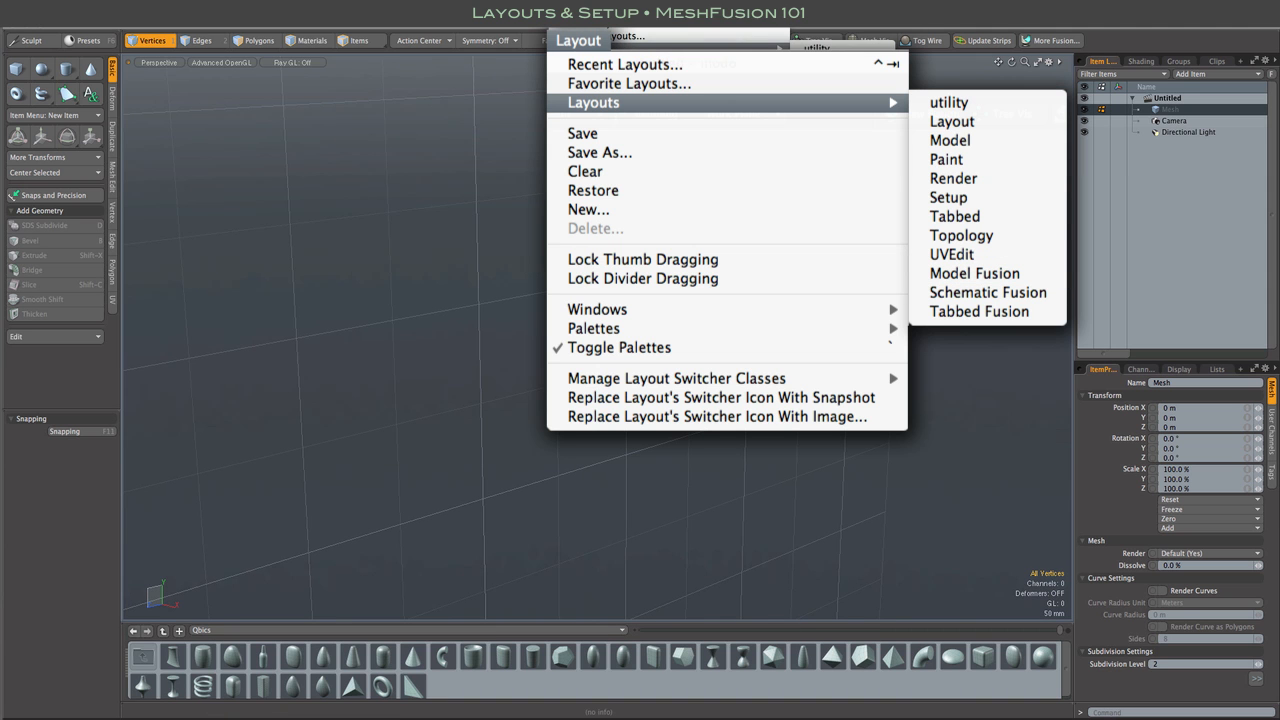
mouse_move(987, 292)
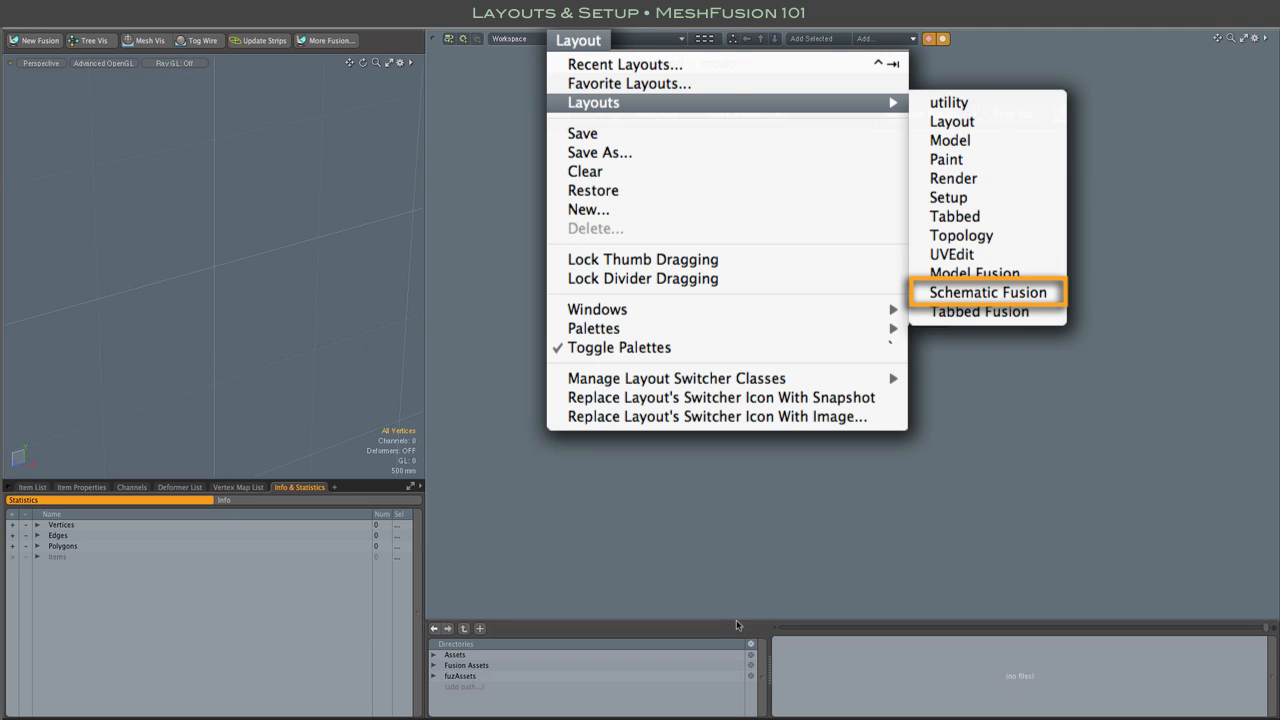